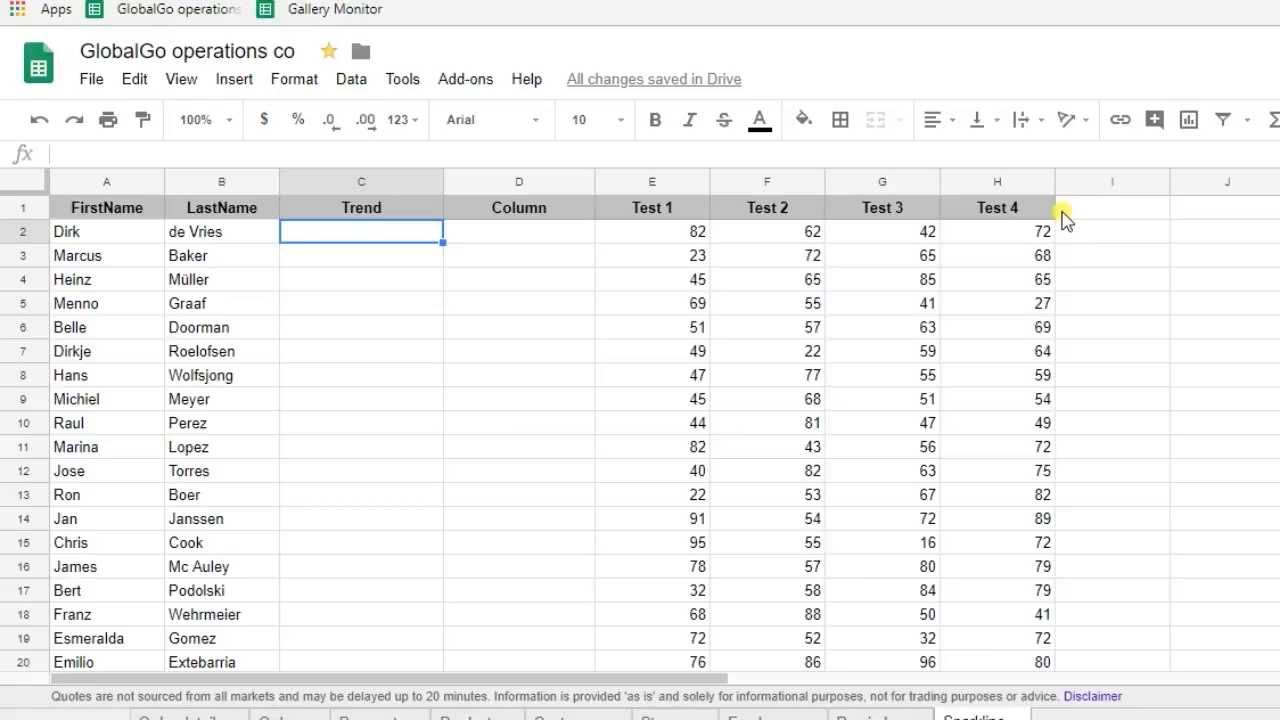
mouse_move(818, 320)
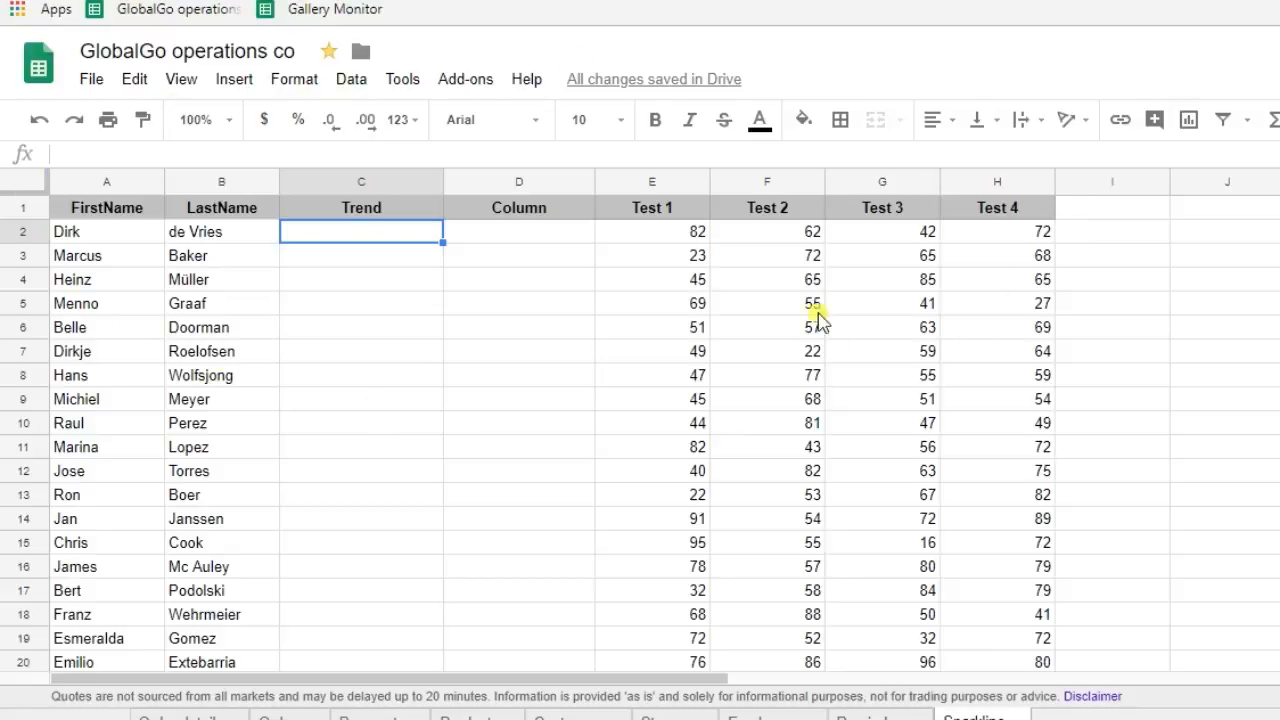
mouse_move(664, 370)
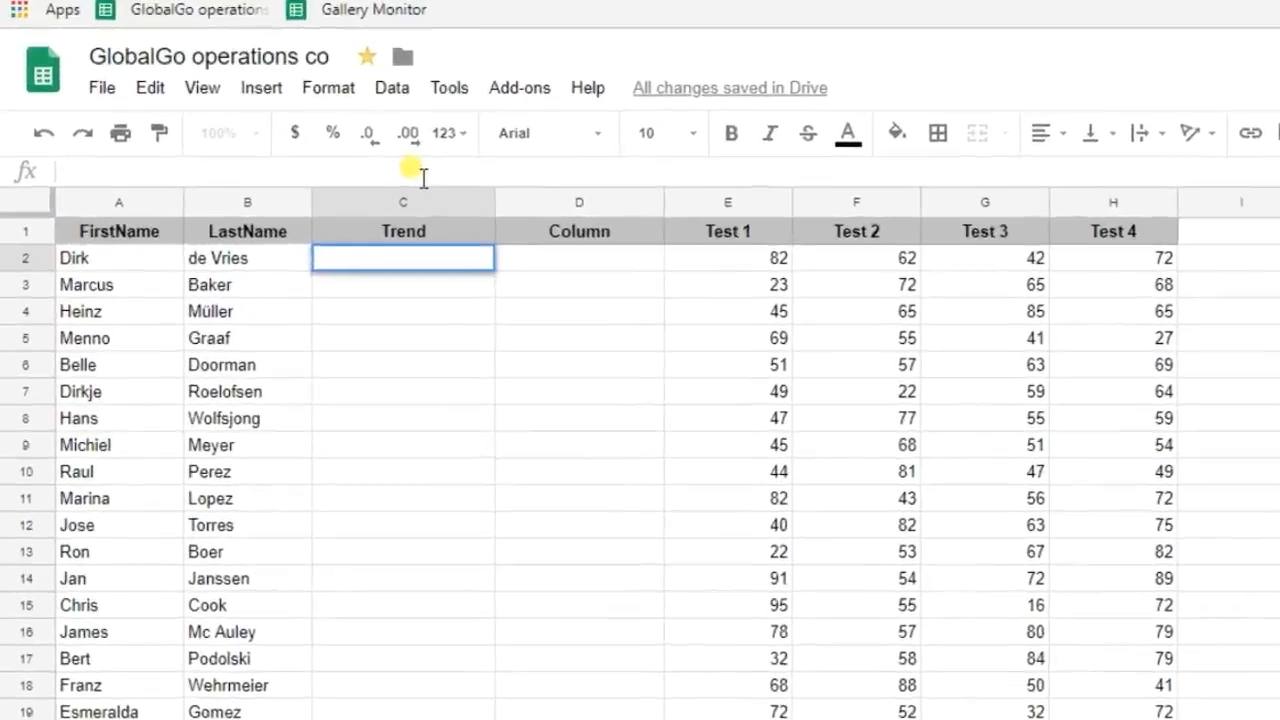
Step: Enter a SPARKLINE of Dirk's scores E2:H2 in Trend cell C2 and reselect it
text(=spa)
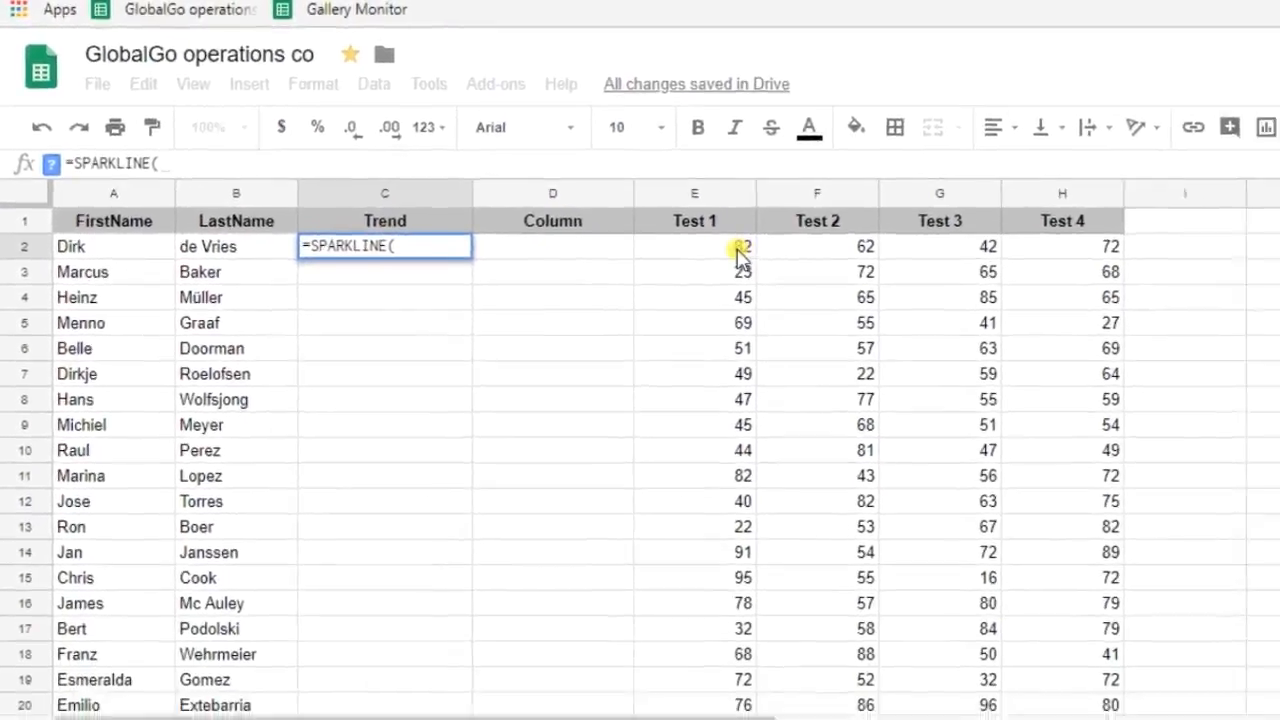
click(694, 248)
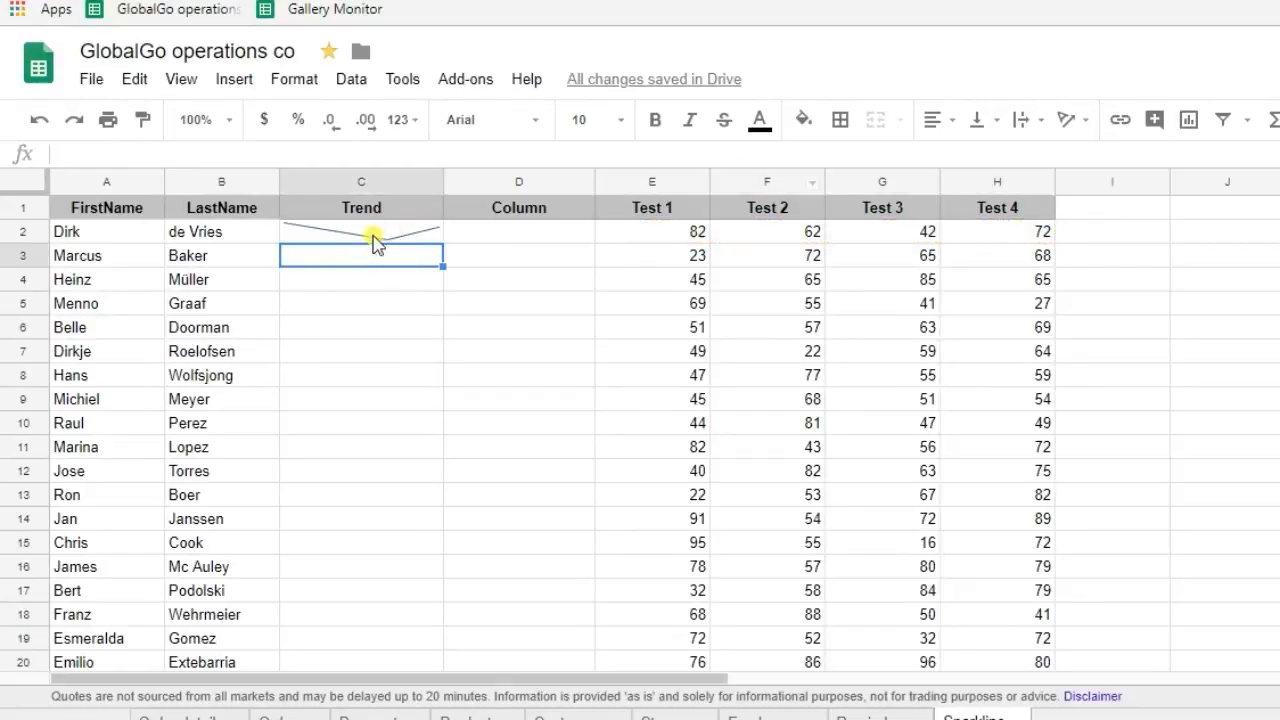
click(360, 232)
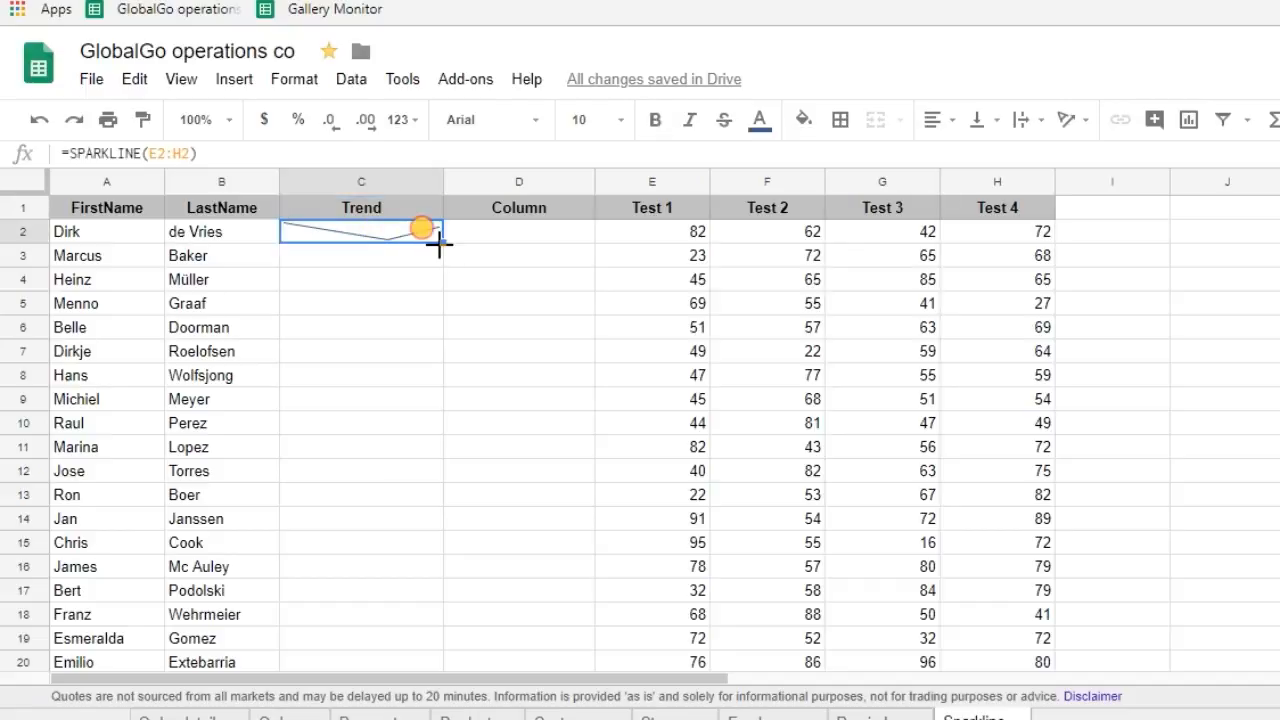
Step: Copy the C2 line sparkline down so every student's Trend cell charts their scores
click(360, 256)
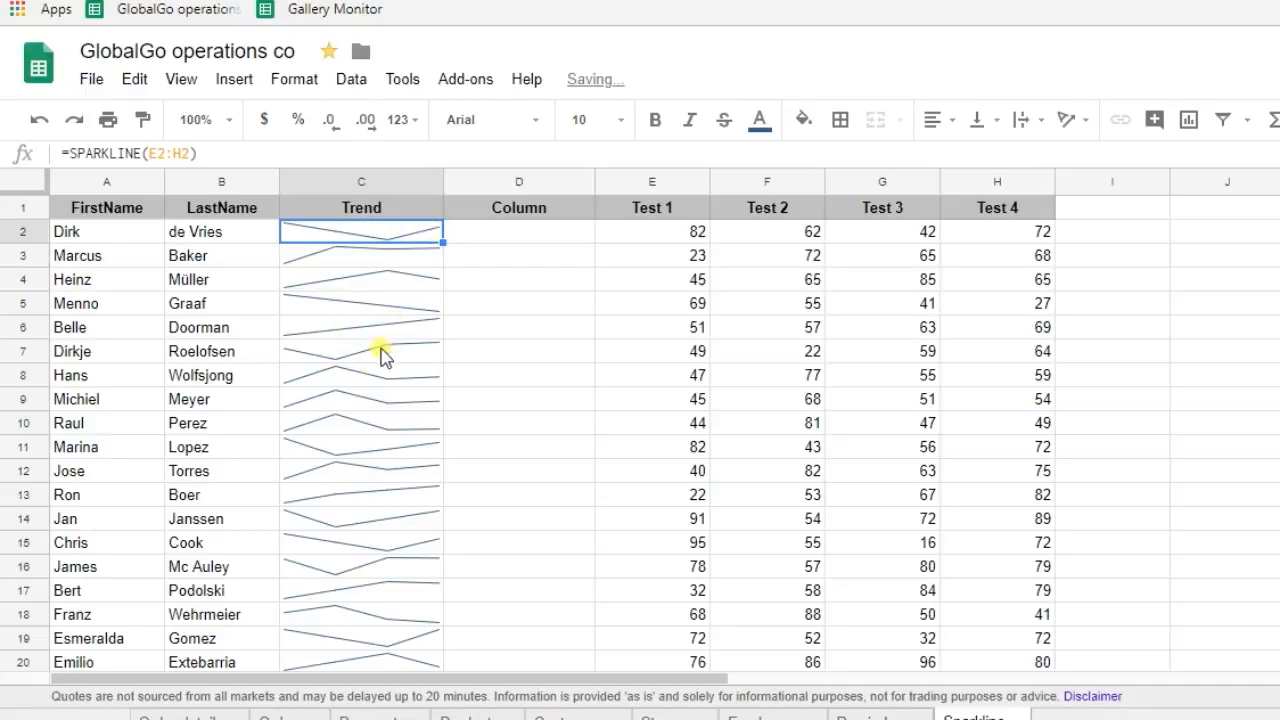
scroll(down, 3)
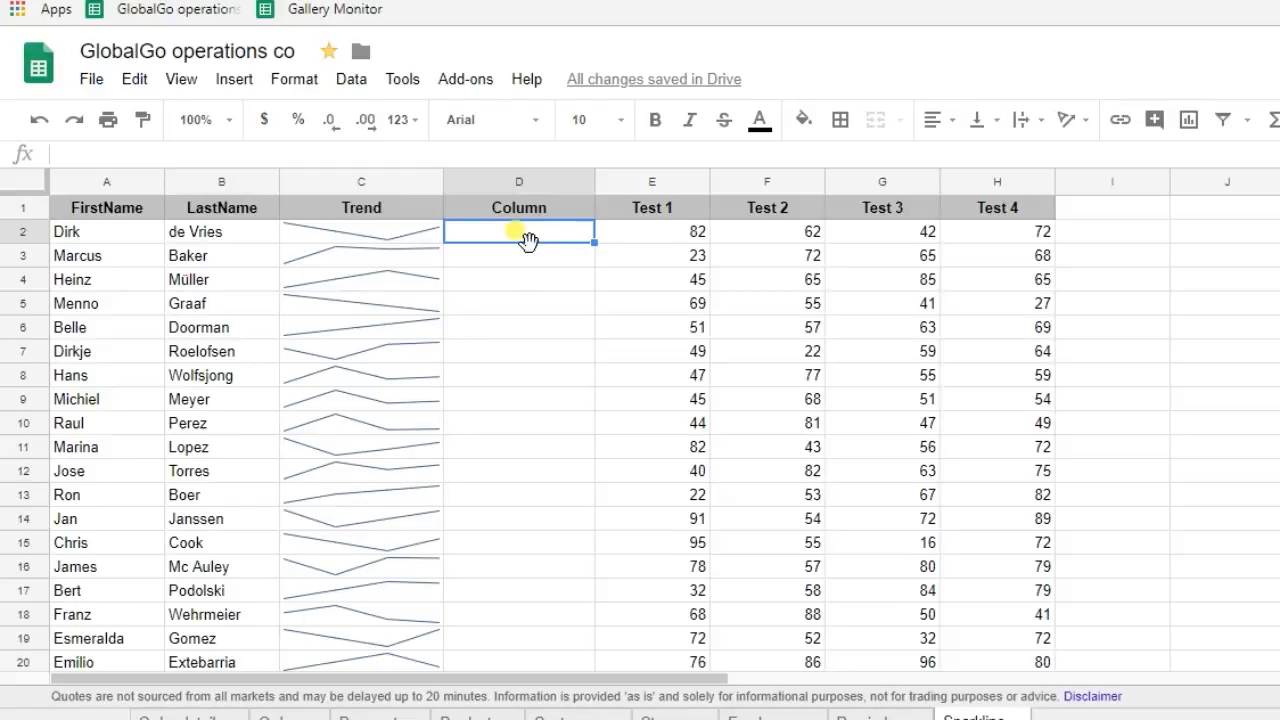
mouse_move(528, 200)
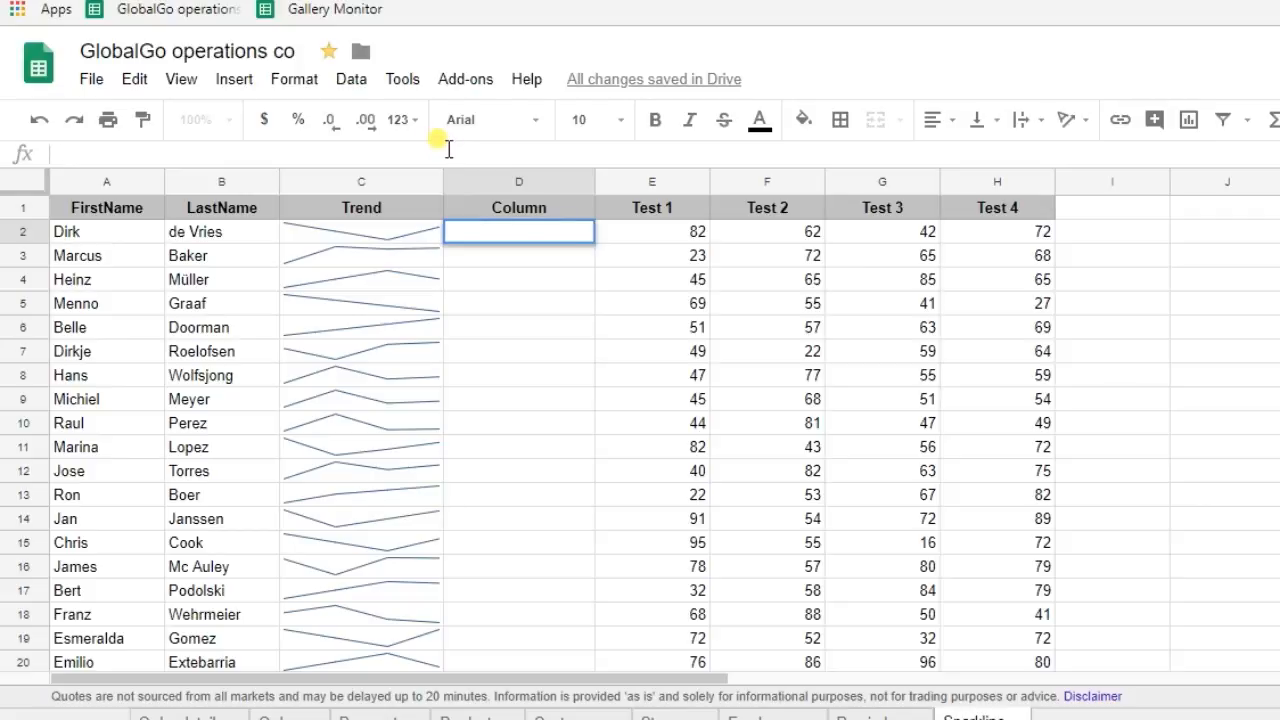
Step: Start a SPARKLINE in D2 on E2:H2 with the option "charttype","column"
text(=spar)
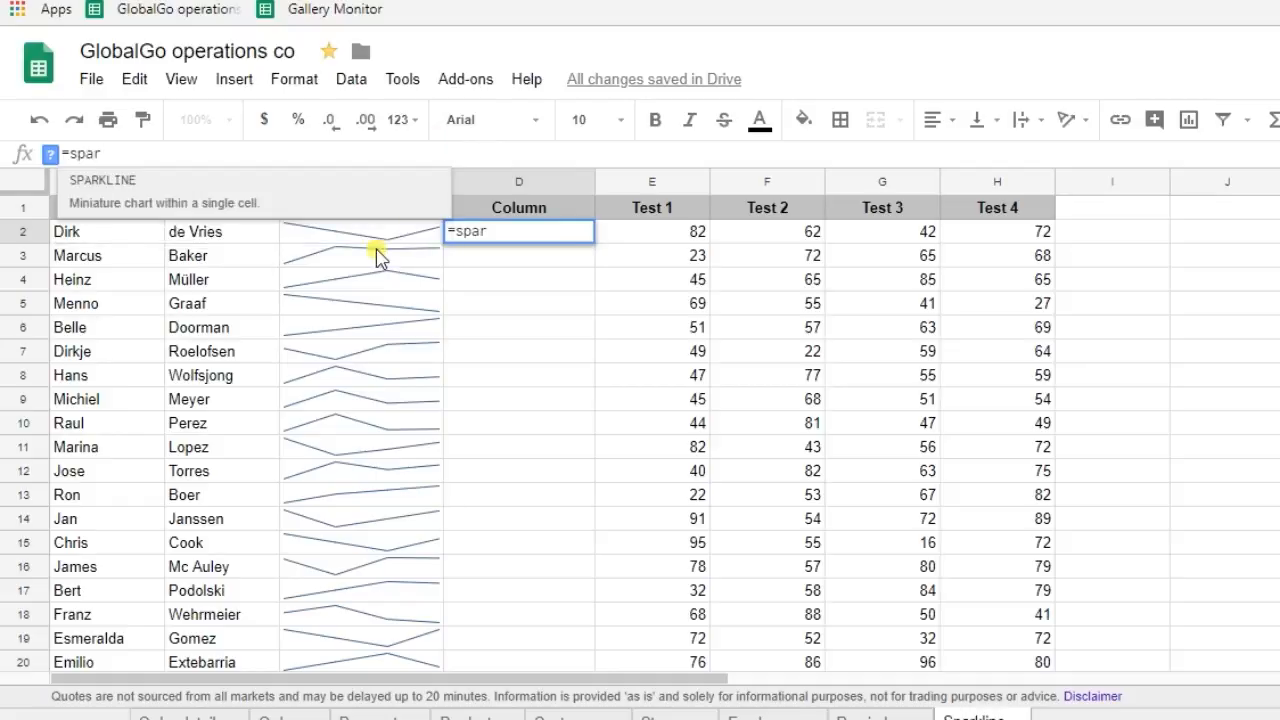
text(SPARKLINE()
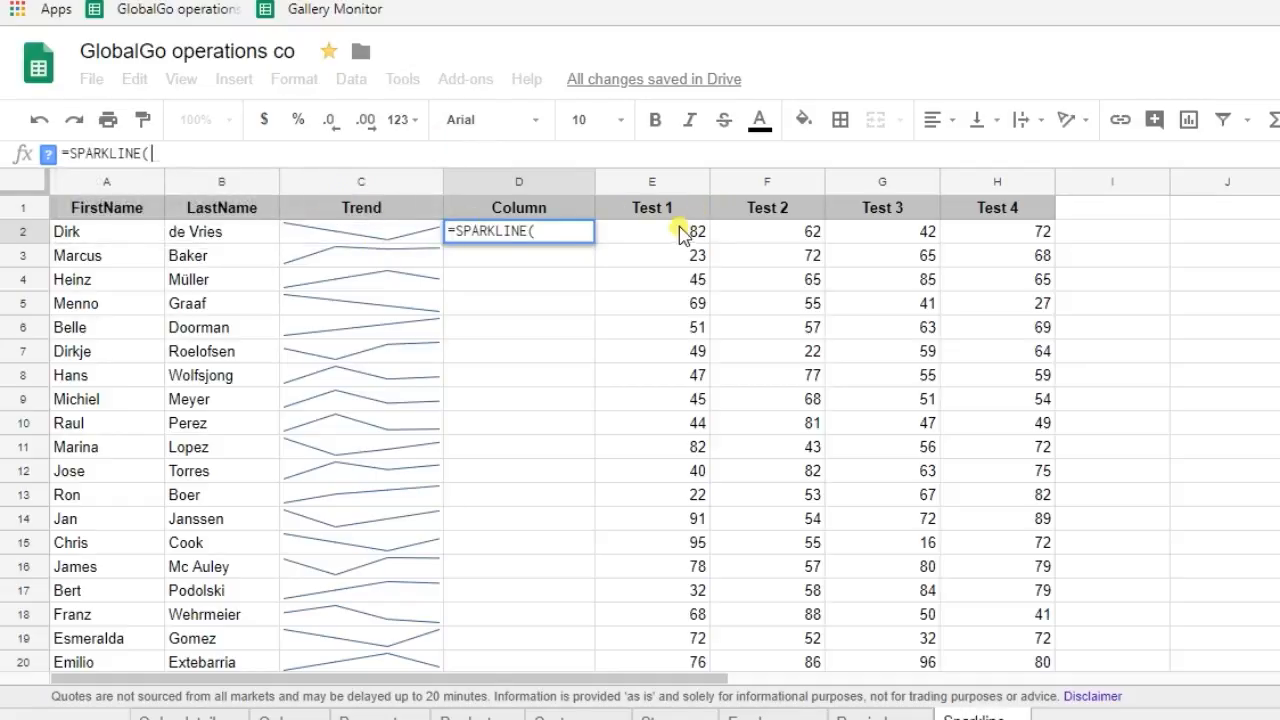
drag(652, 232, 996, 232)
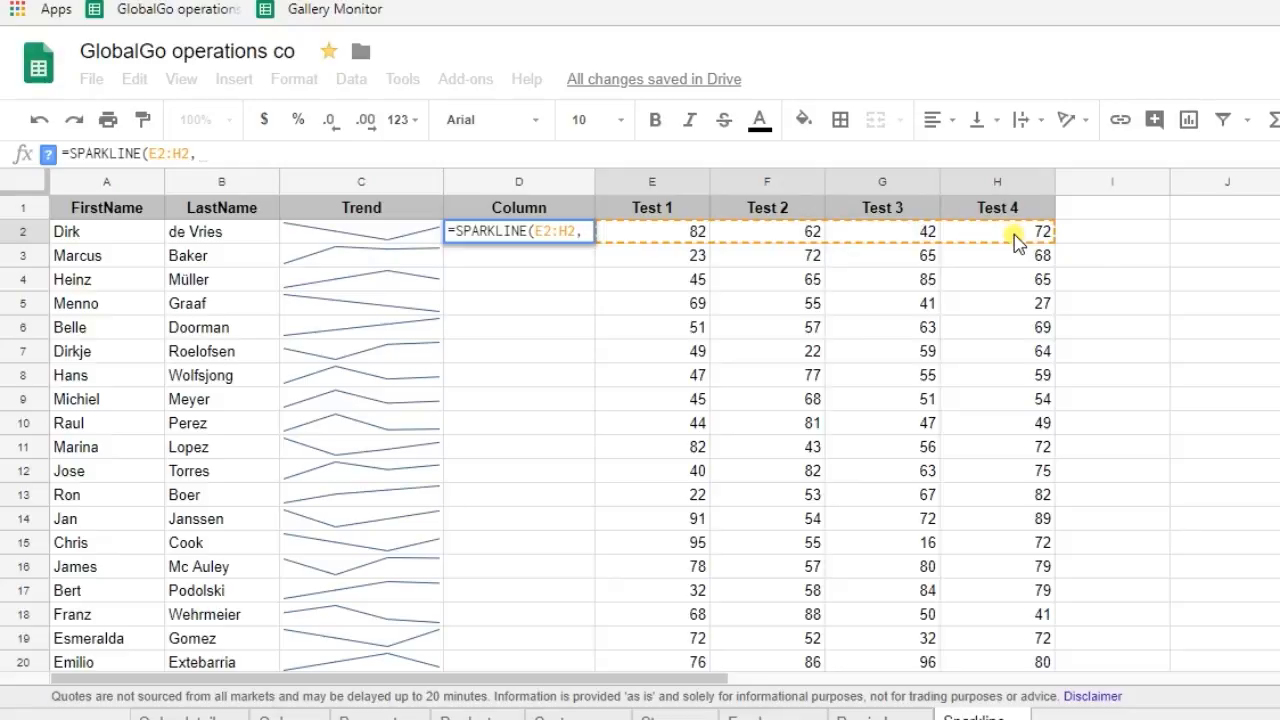
text({")
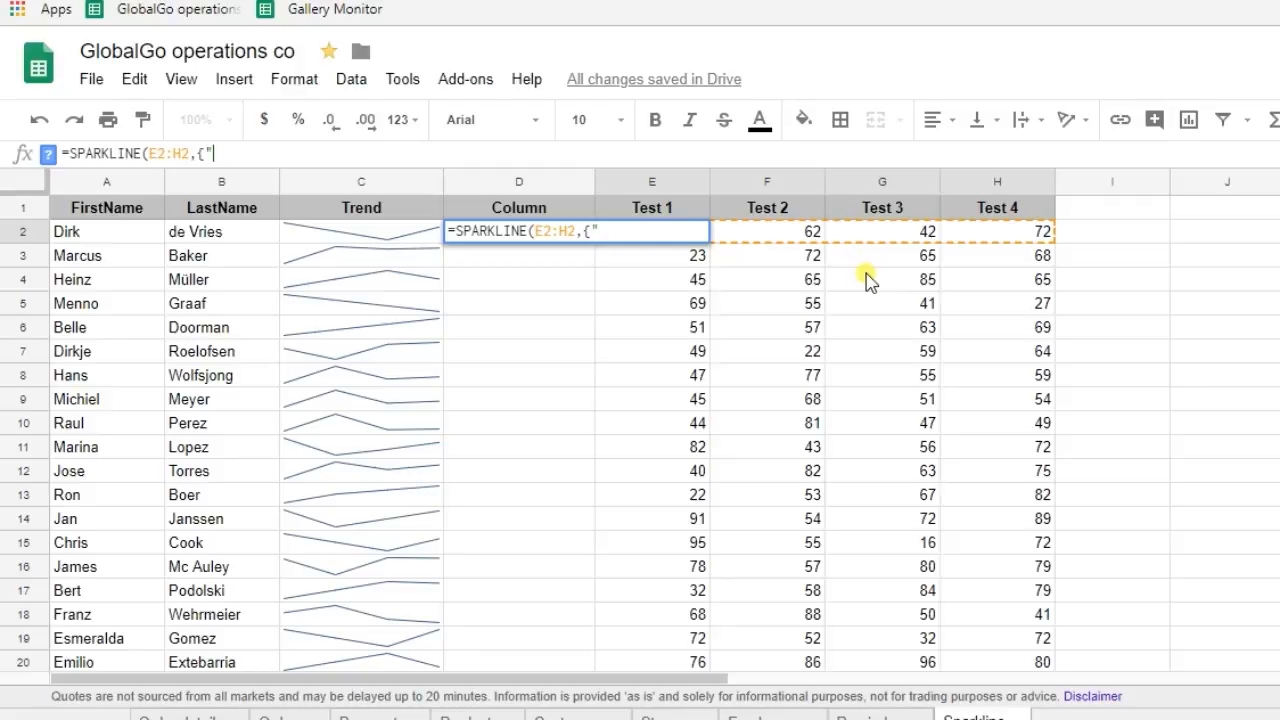
text(charttype")
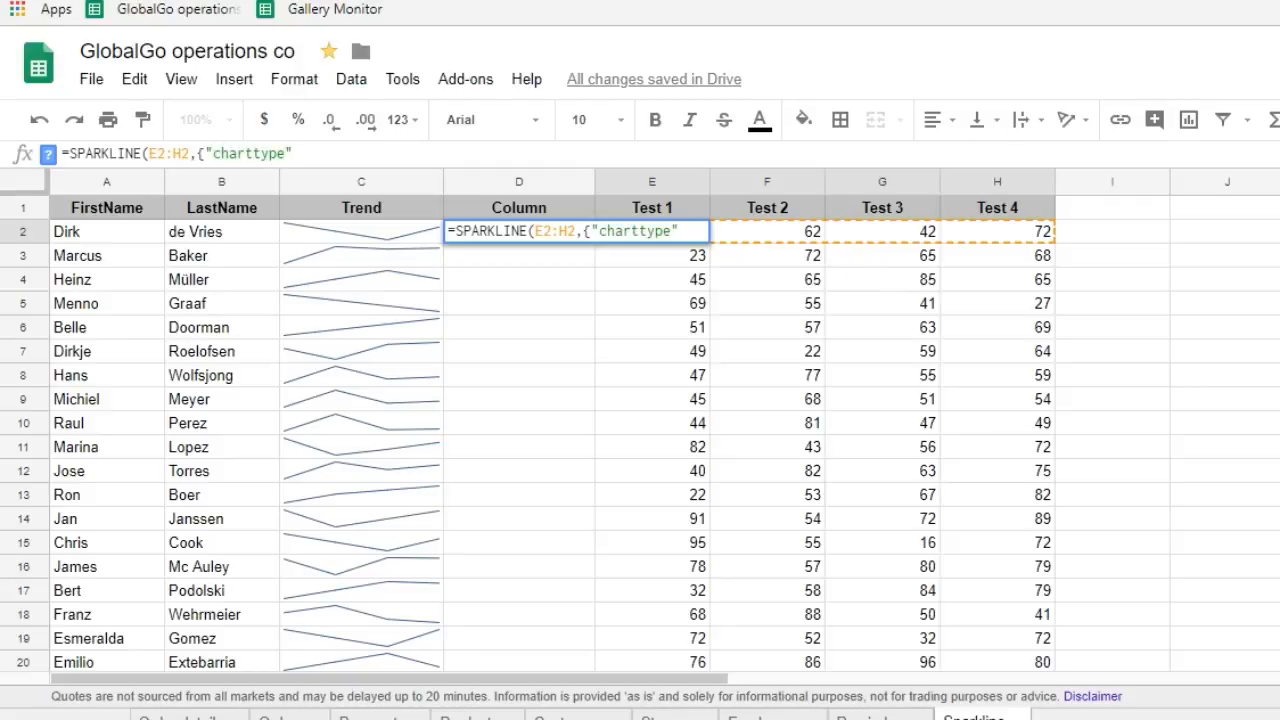
text(,)
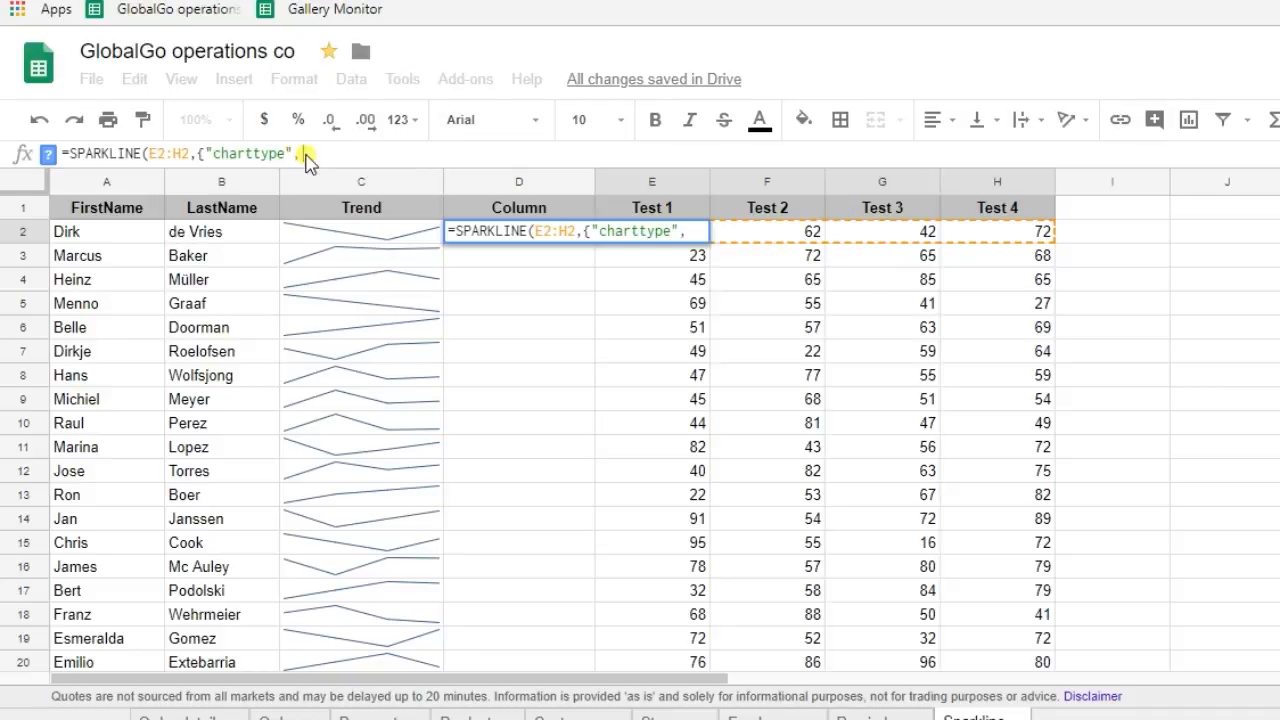
text("")
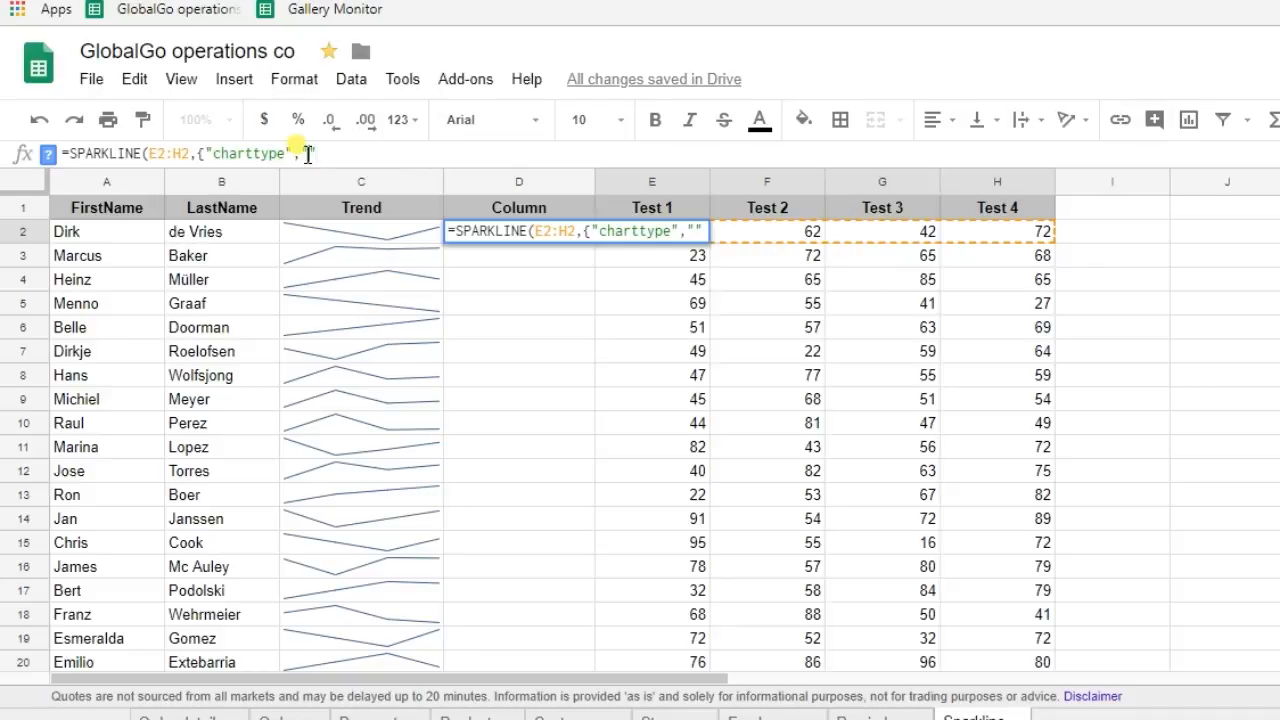
text(column)
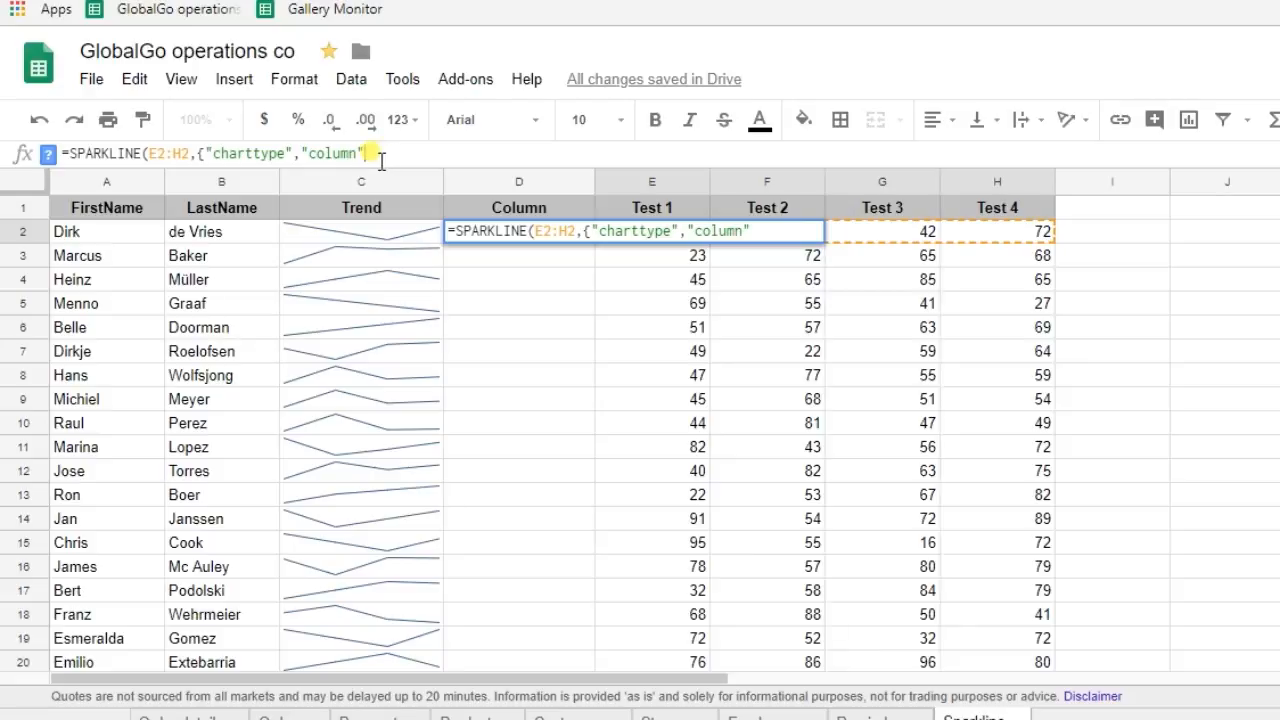
text(;)
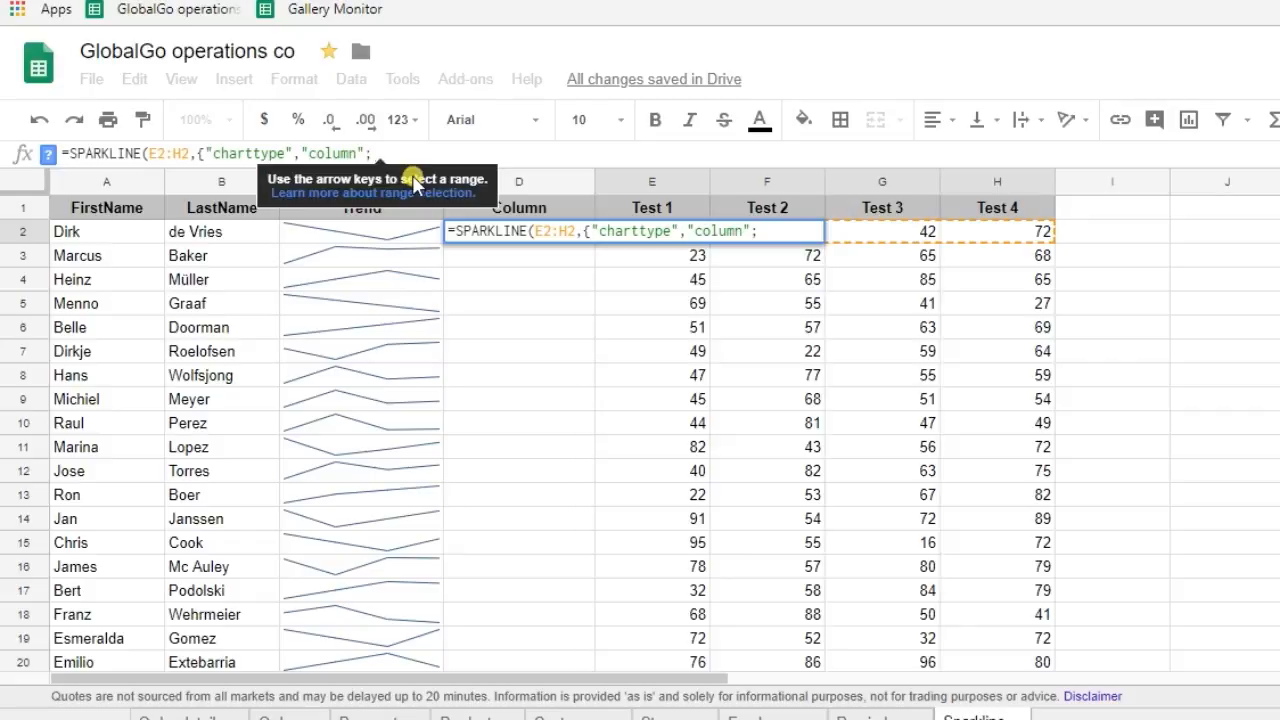
Step: Add the "color","blue" option to the D2 column sparkline
text(;"")
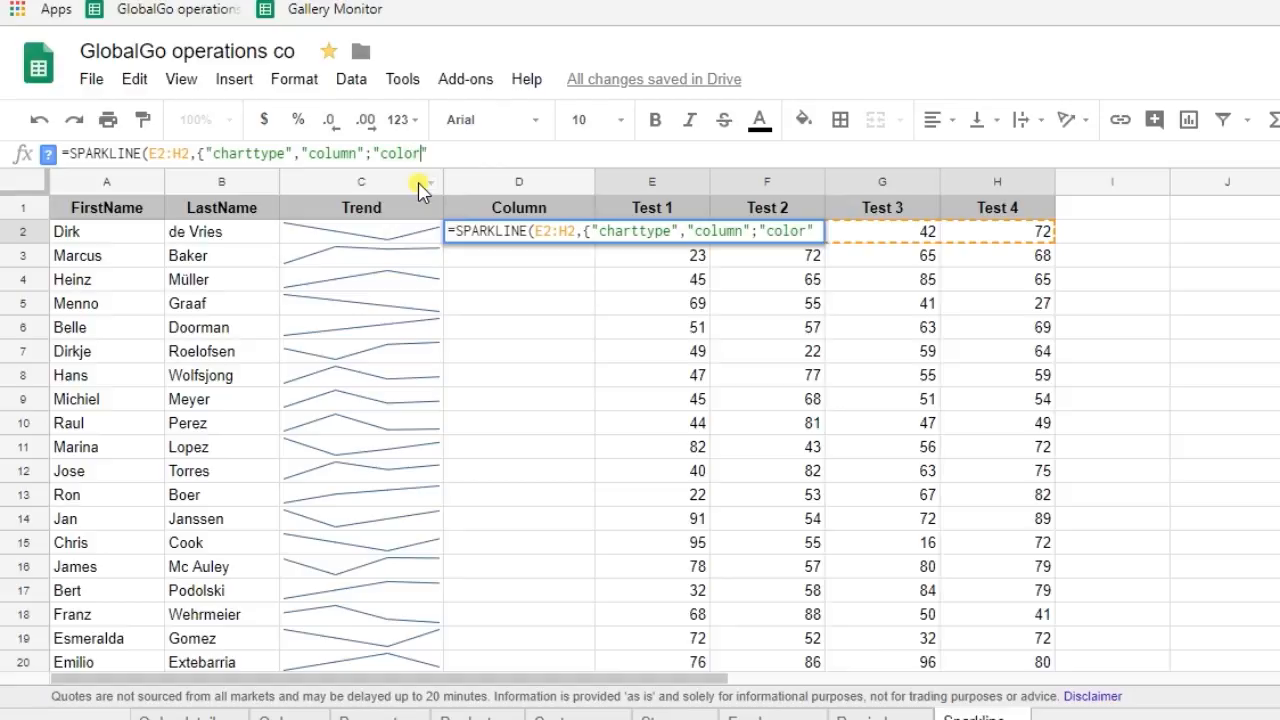
text(,)
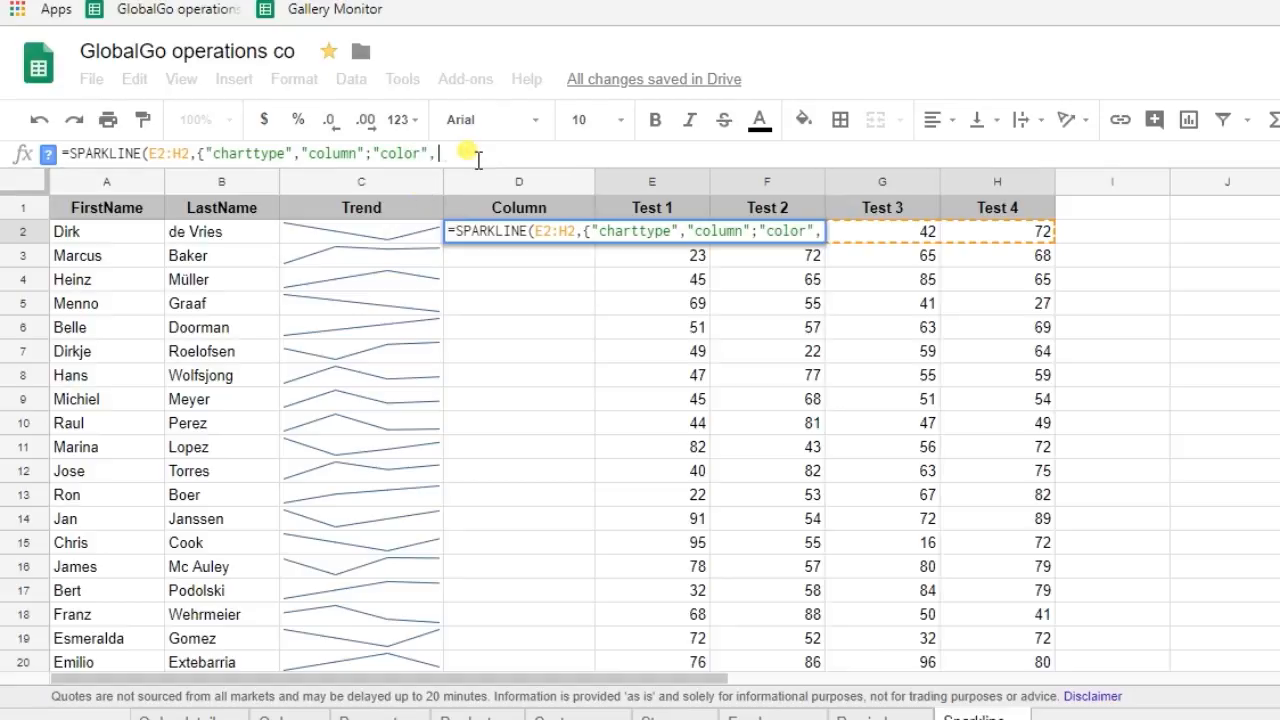
text("")
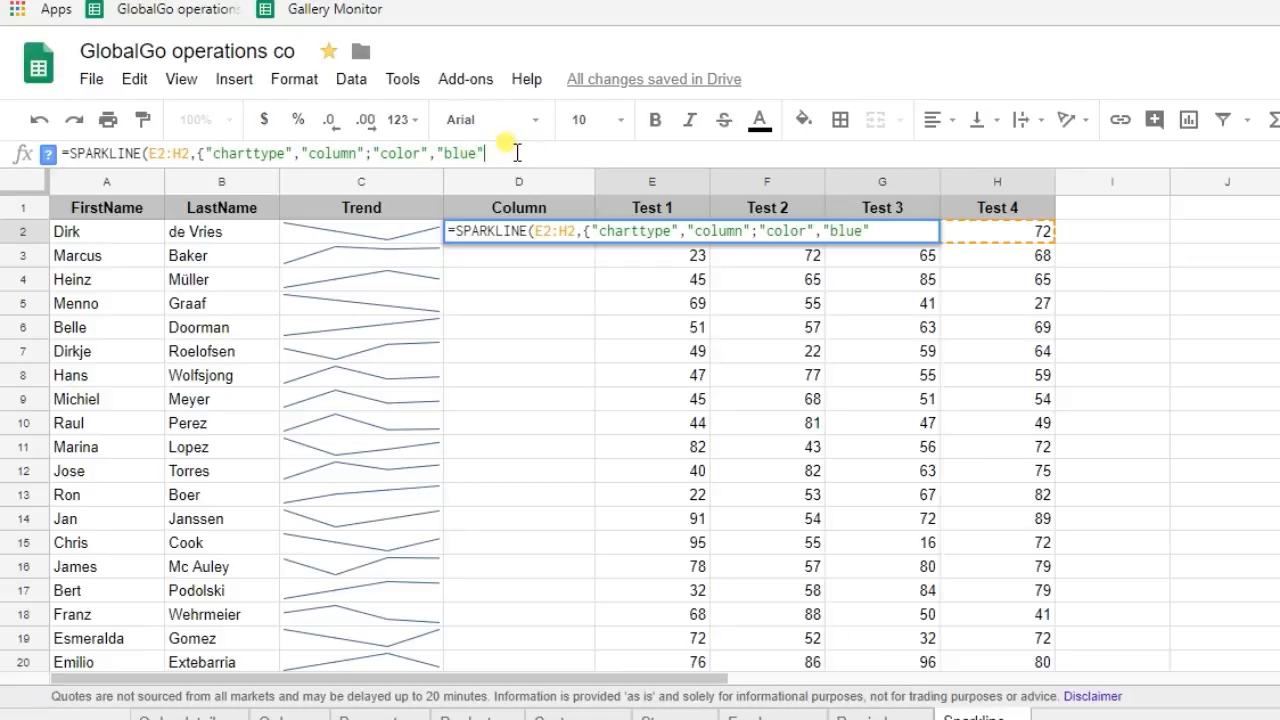
text(;;)
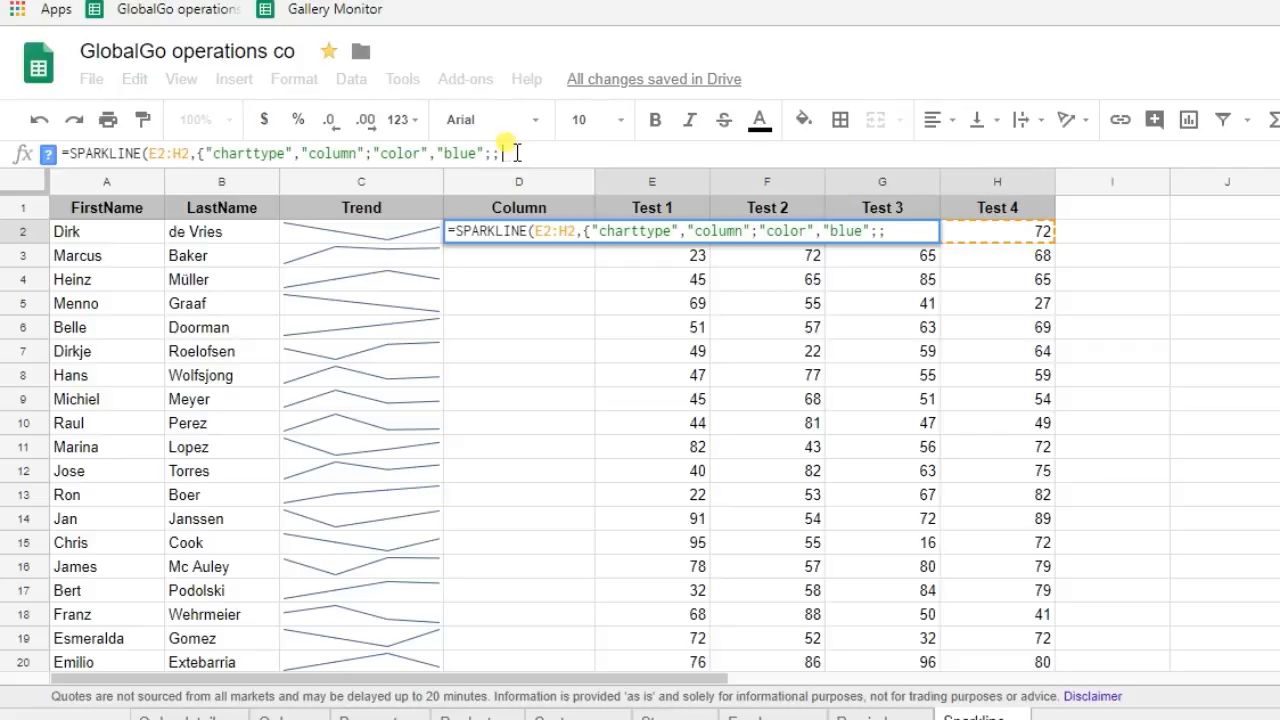
text("")
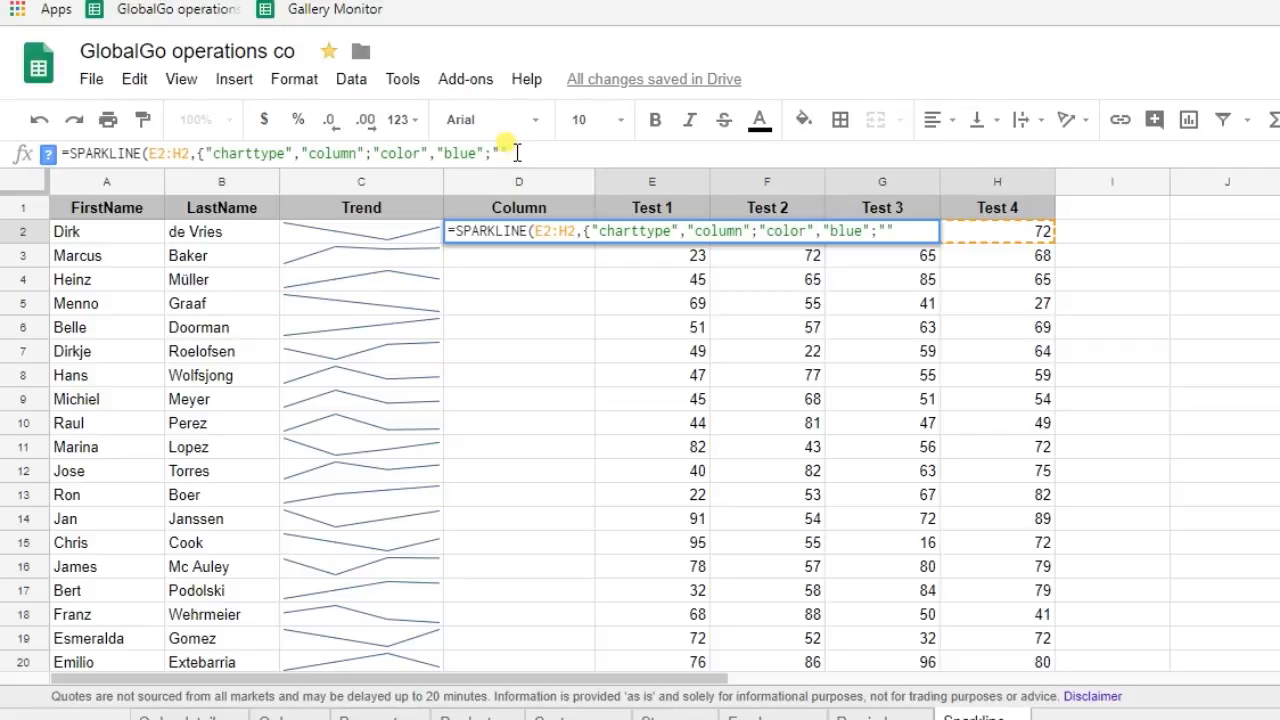
Step: Add the "highcolor","green" option so the highest bar is green
text(highc)
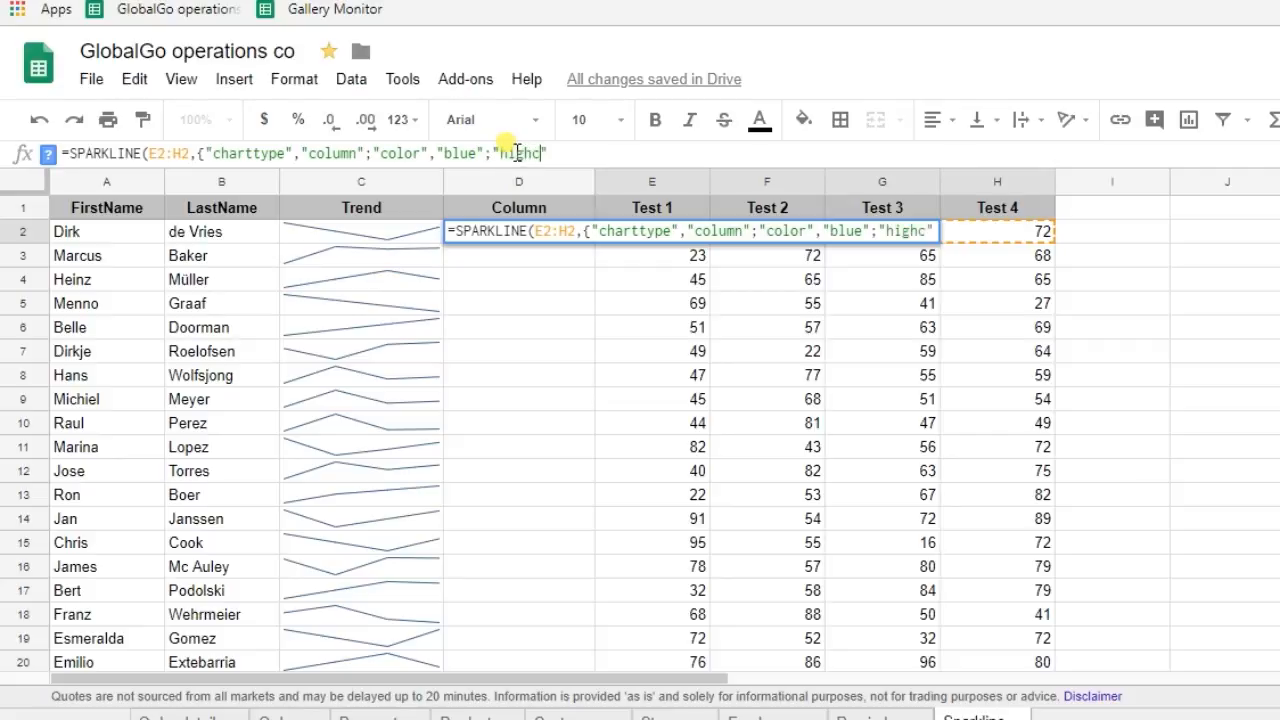
text(olor)
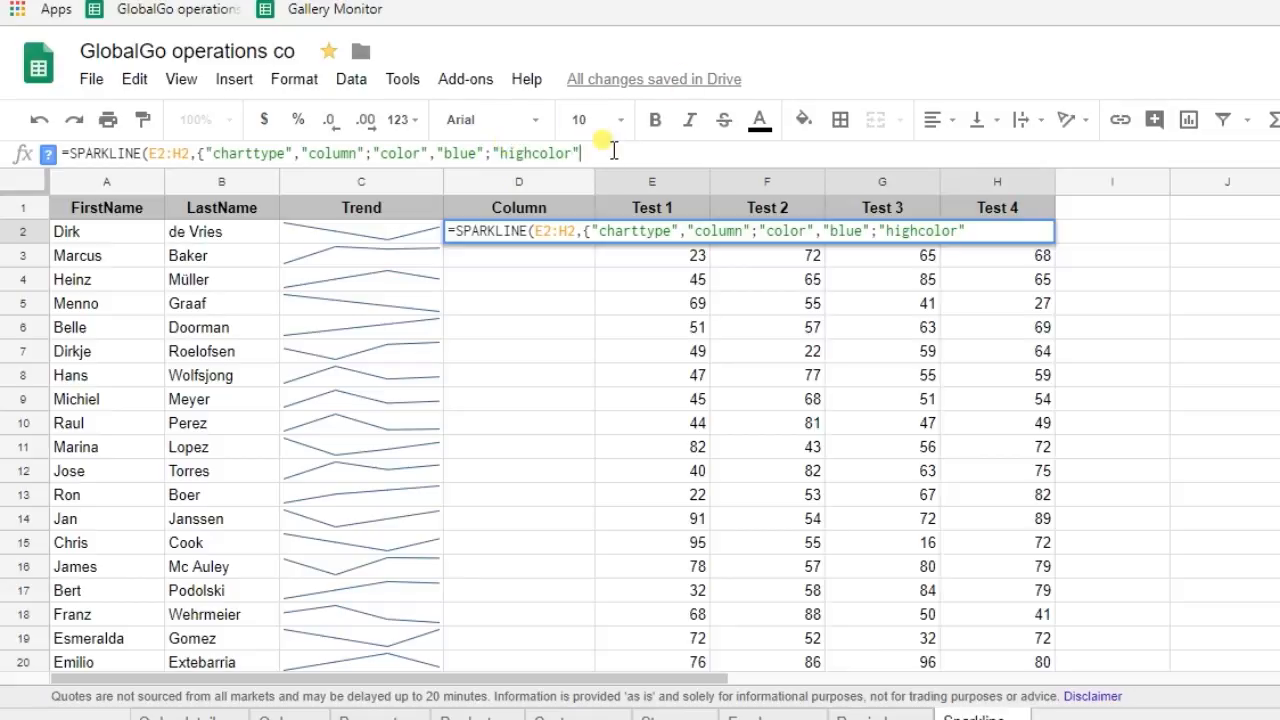
text(,)
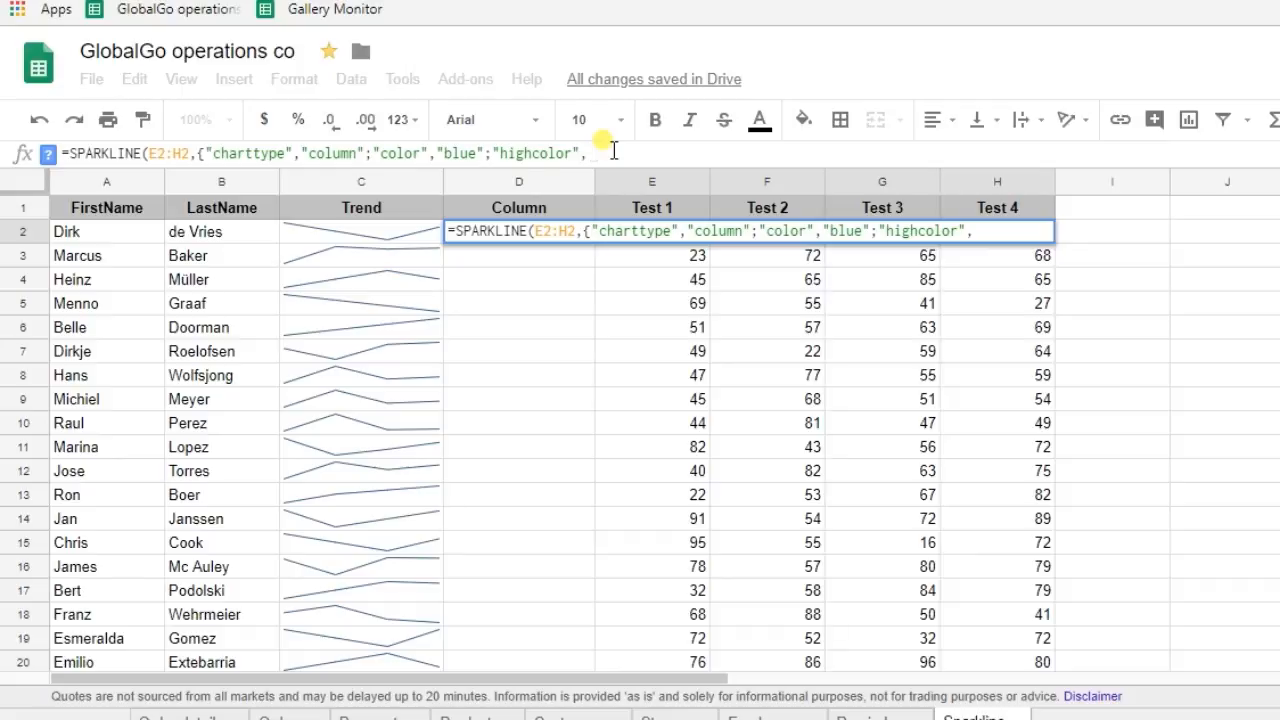
text("")
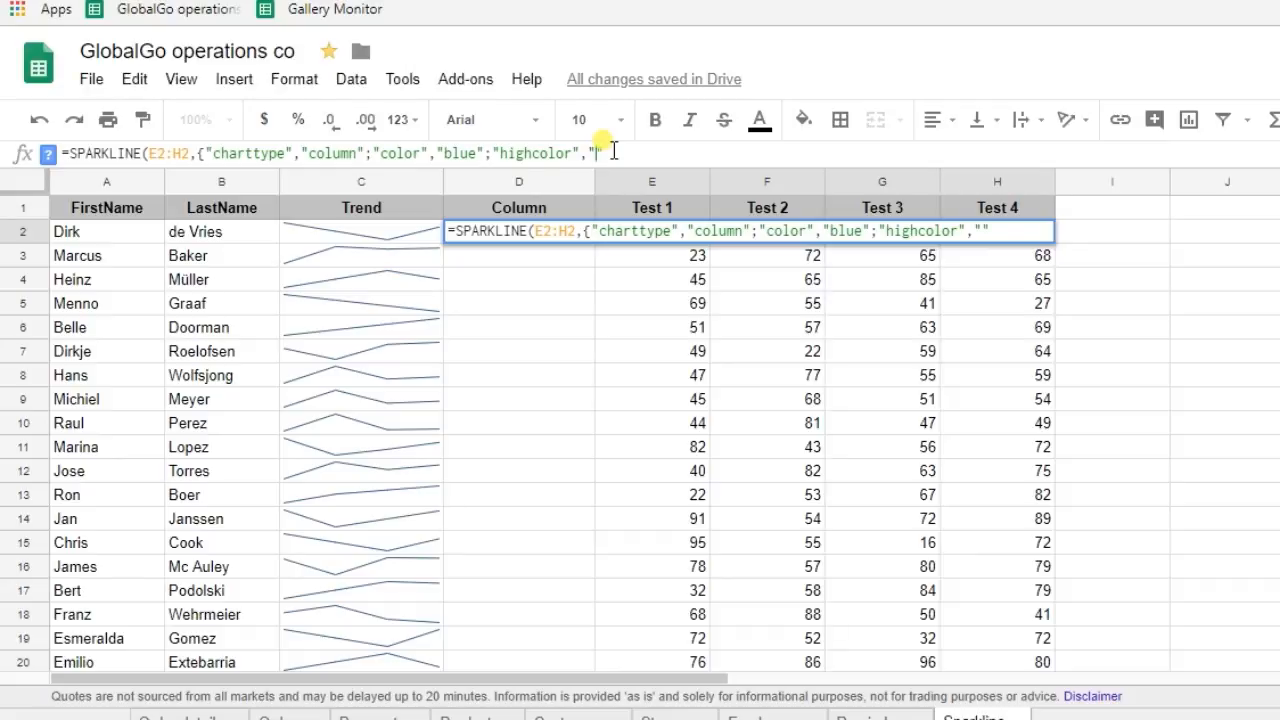
text(green)
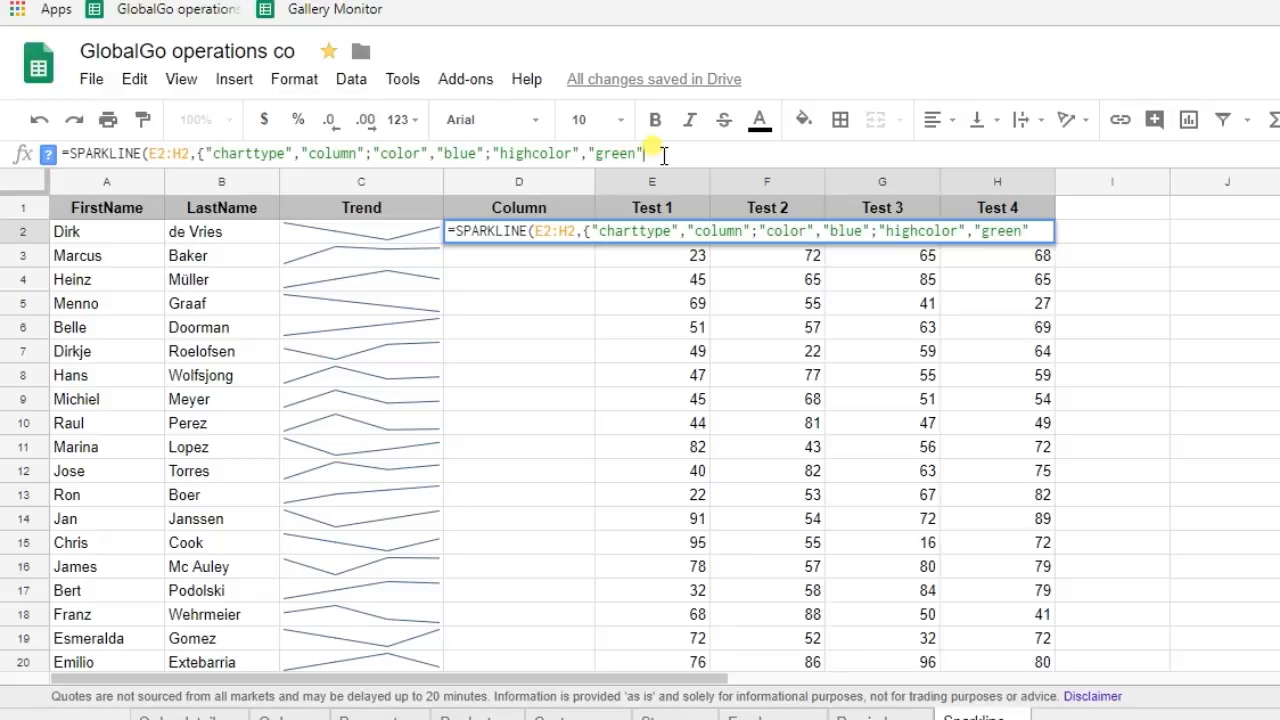
Step: Add "lowcolor","red", close and commit the D2 sparkline, then reselect D2
text(;)
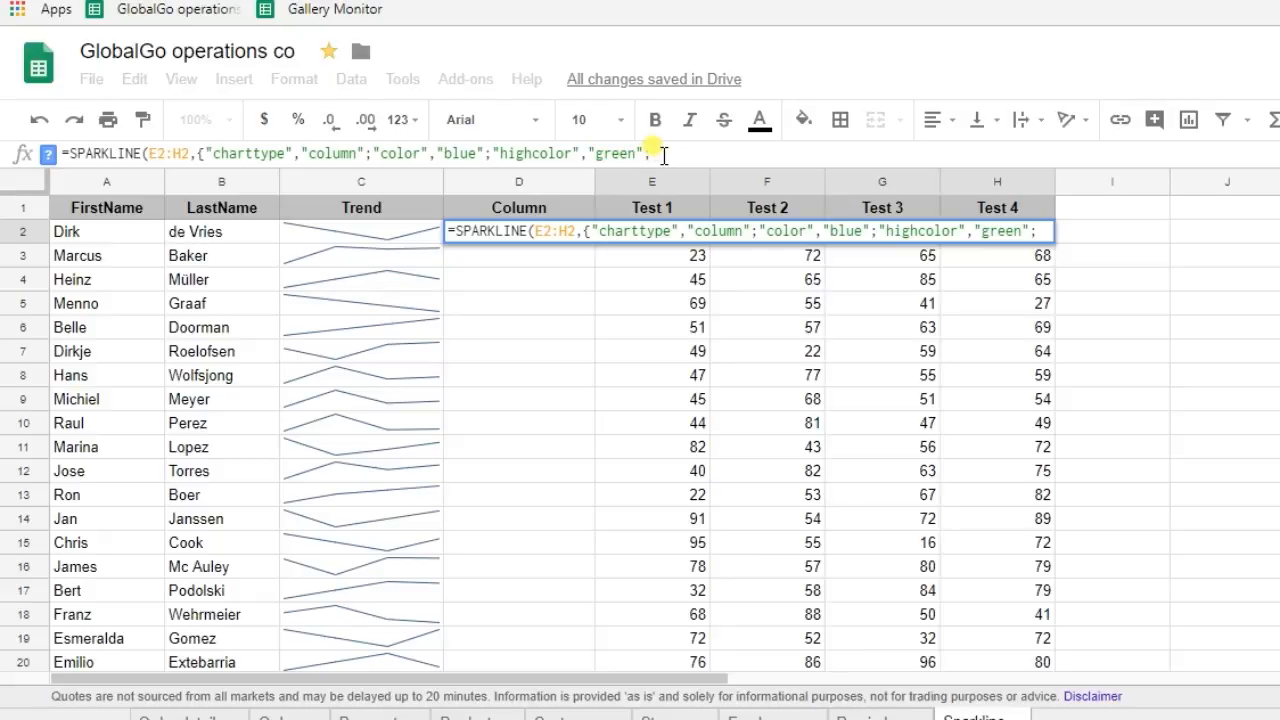
text("")
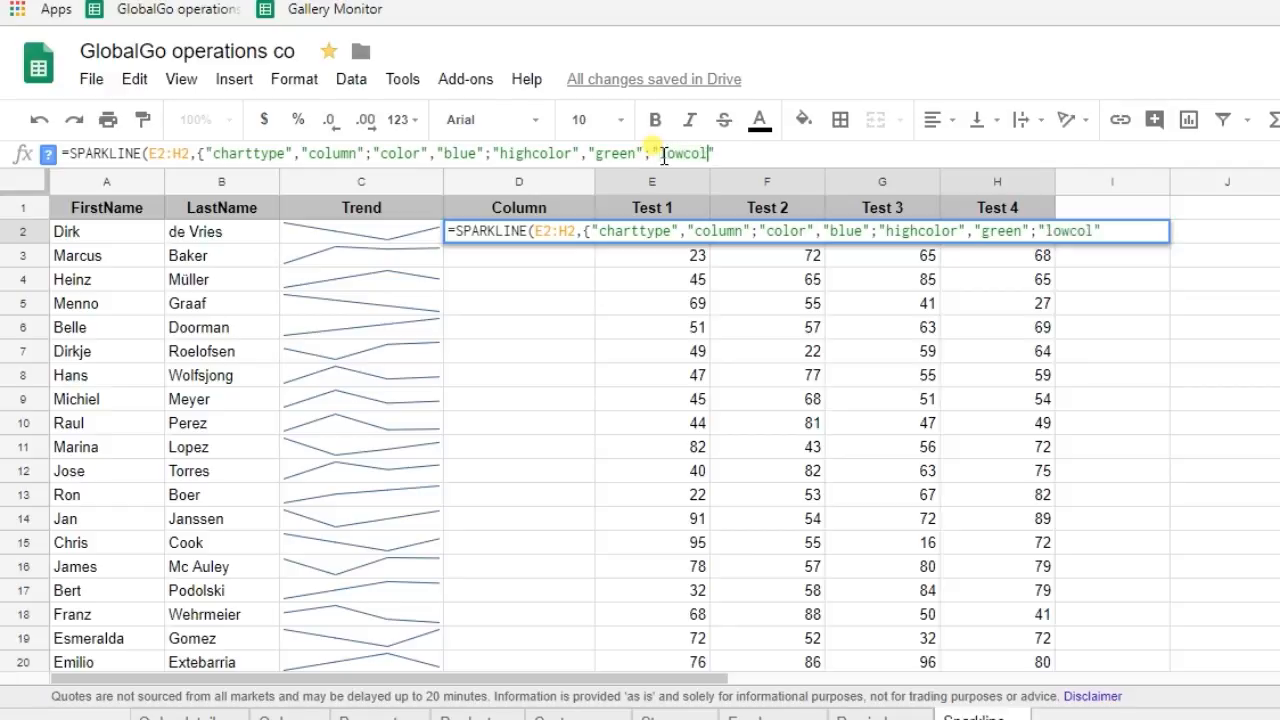
text(or)
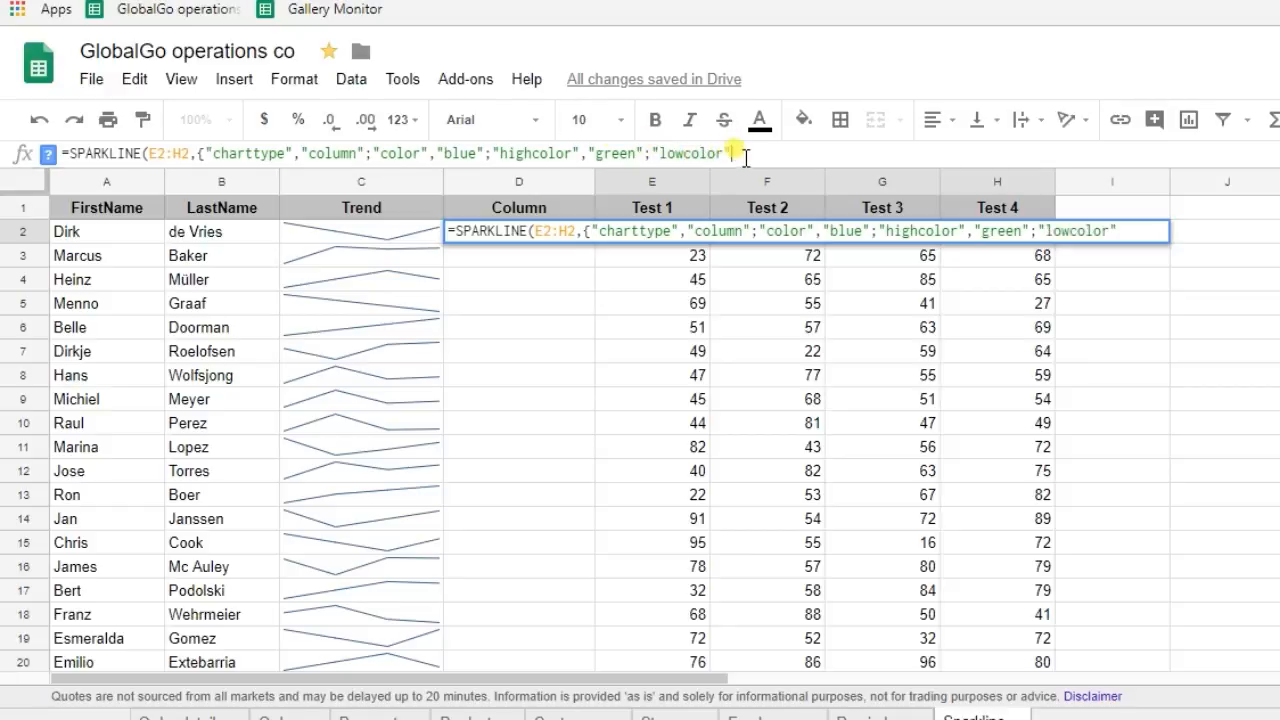
text(,"red)
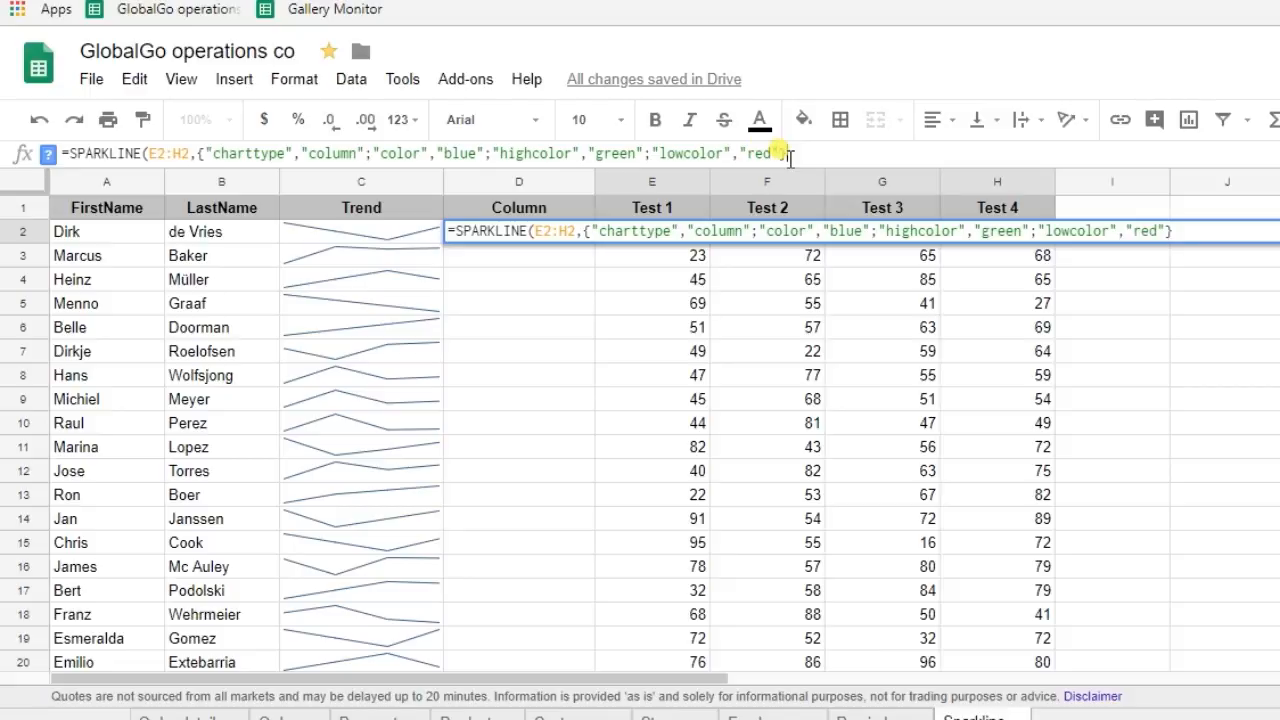
text())
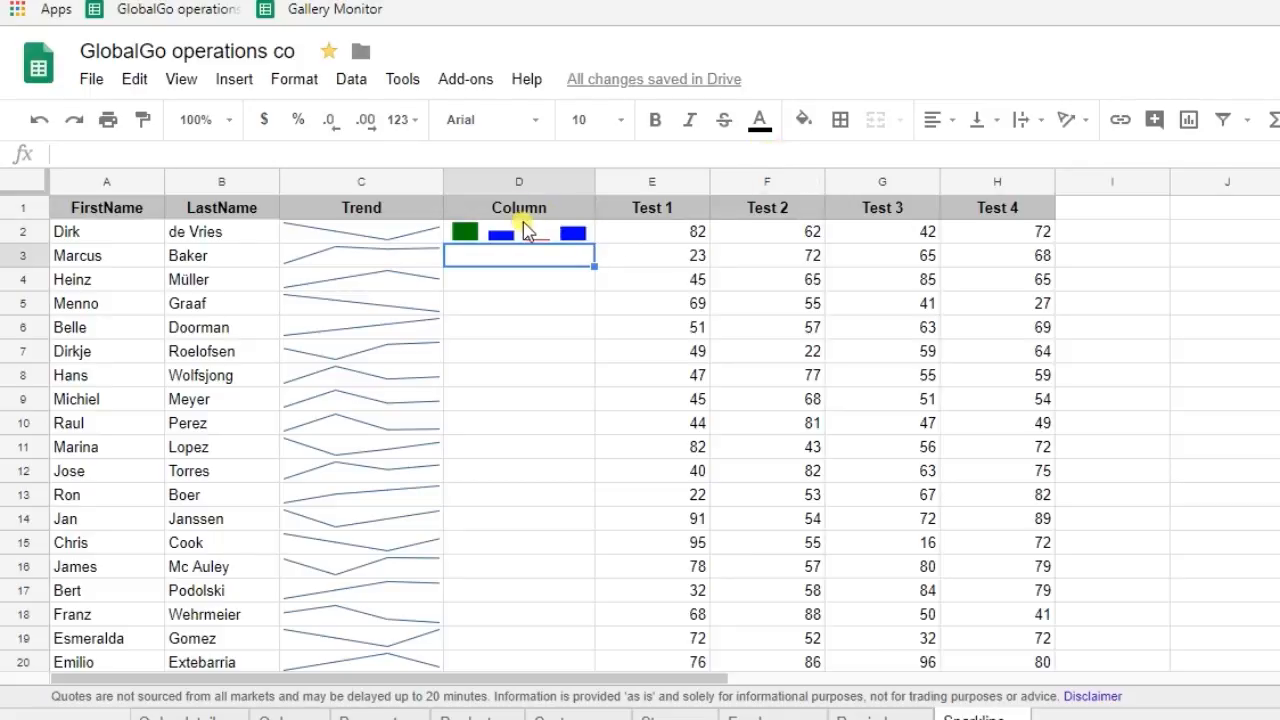
click(520, 232)
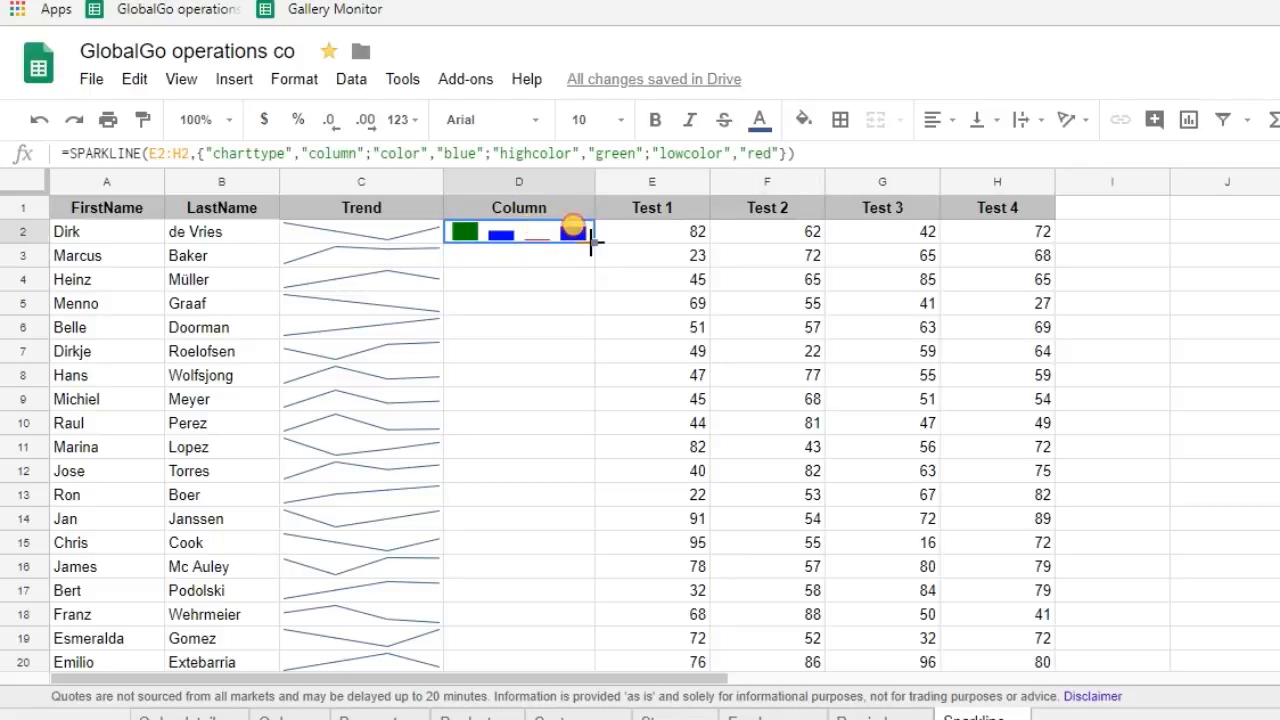